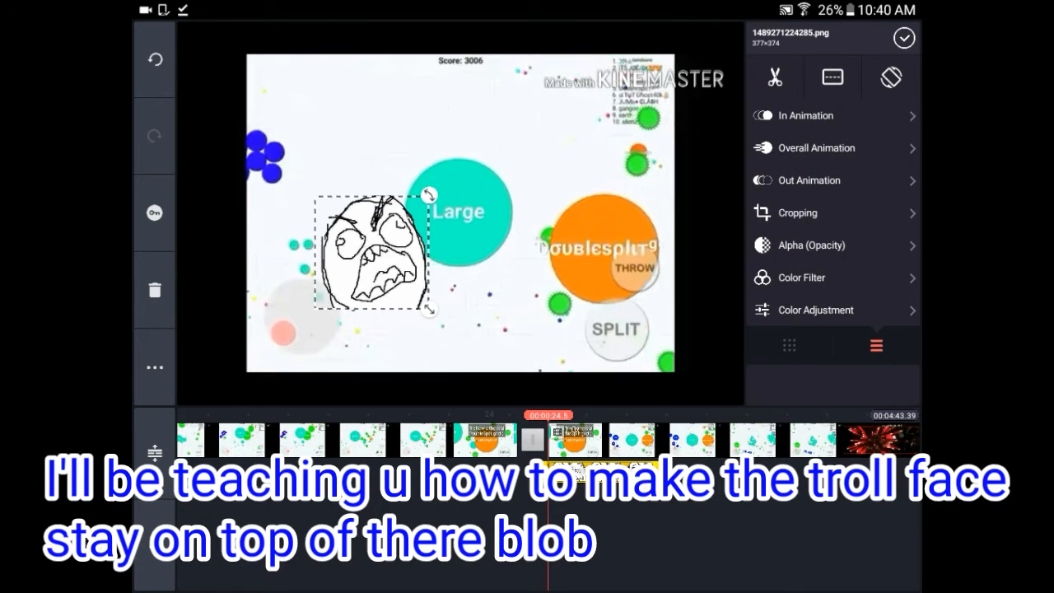
Step: Drag the troll-face sticker in the preview onto the orange blob
drag(370, 255, 612, 256)
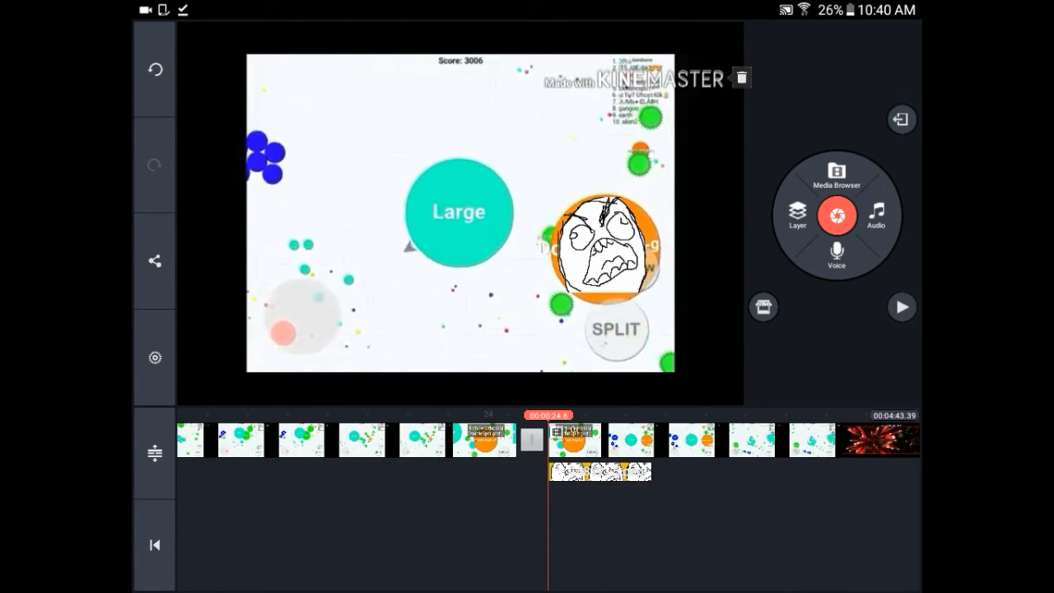
Step: Keyframe the troll-face sticker's animation so it sits over the blob's new position
click(900, 308)
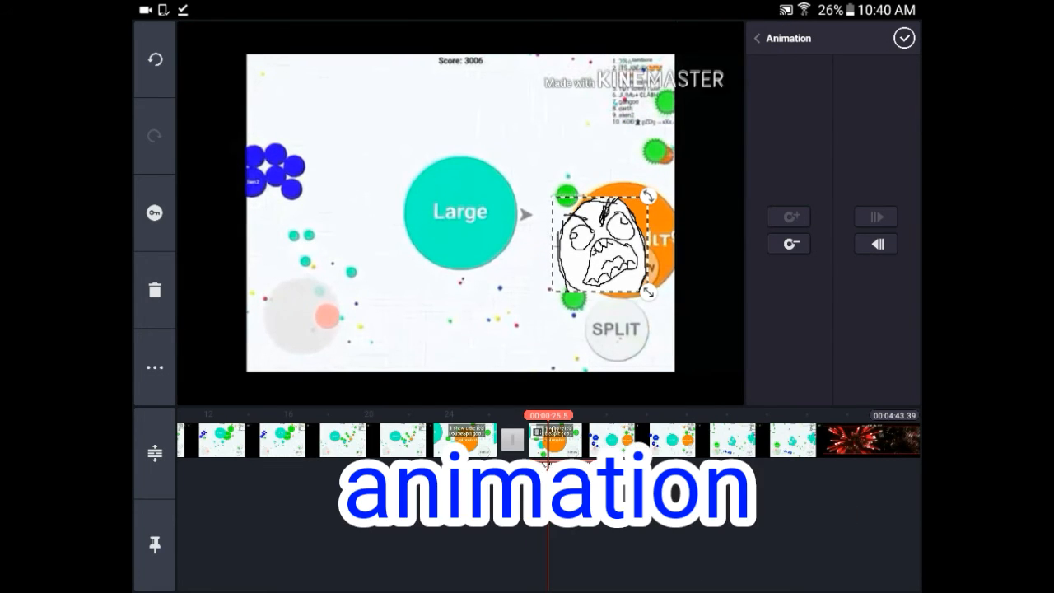
drag(596, 244, 628, 234)
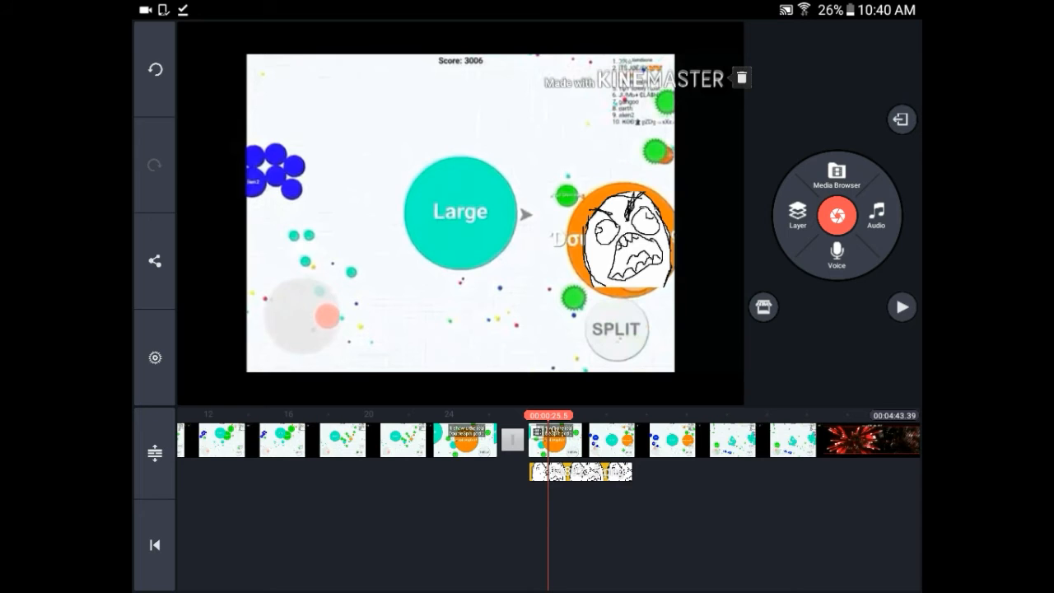
Step: Pause slightly later, keyframe the troll face back onto the blob and confirm the animation
click(901, 308)
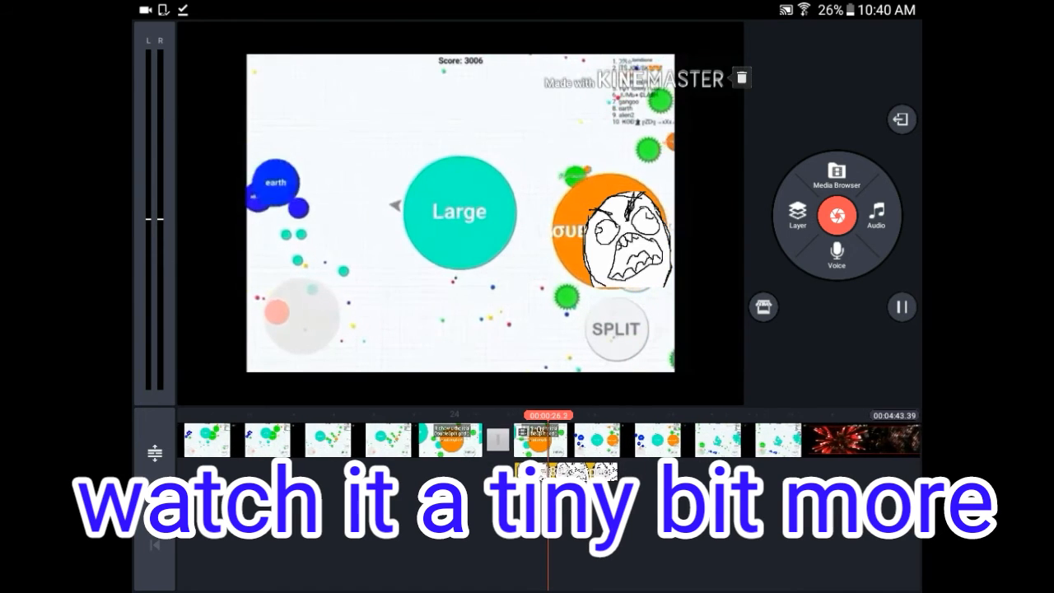
click(902, 306)
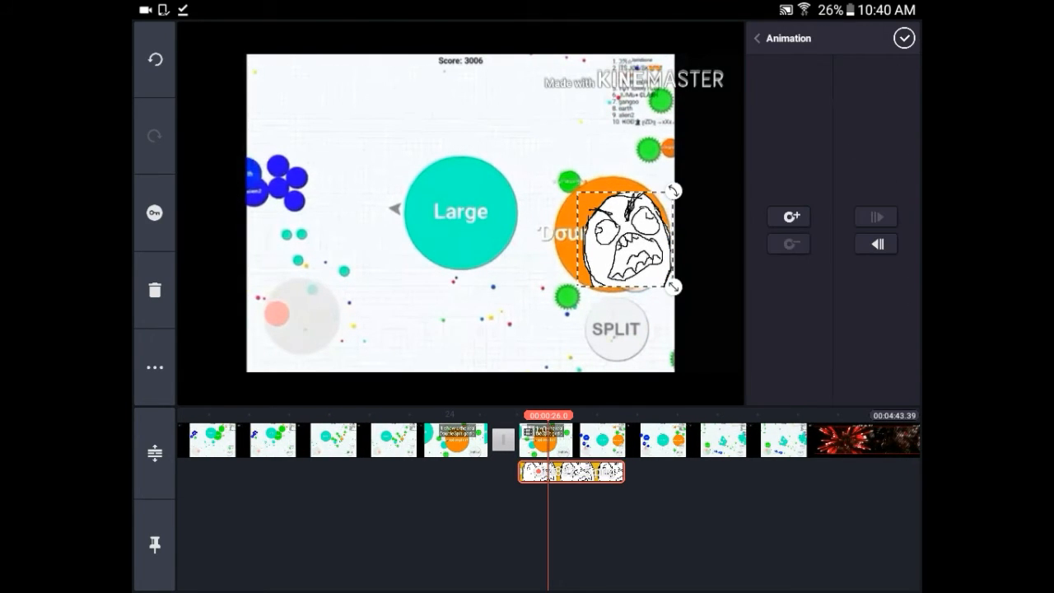
drag(629, 239, 612, 222)
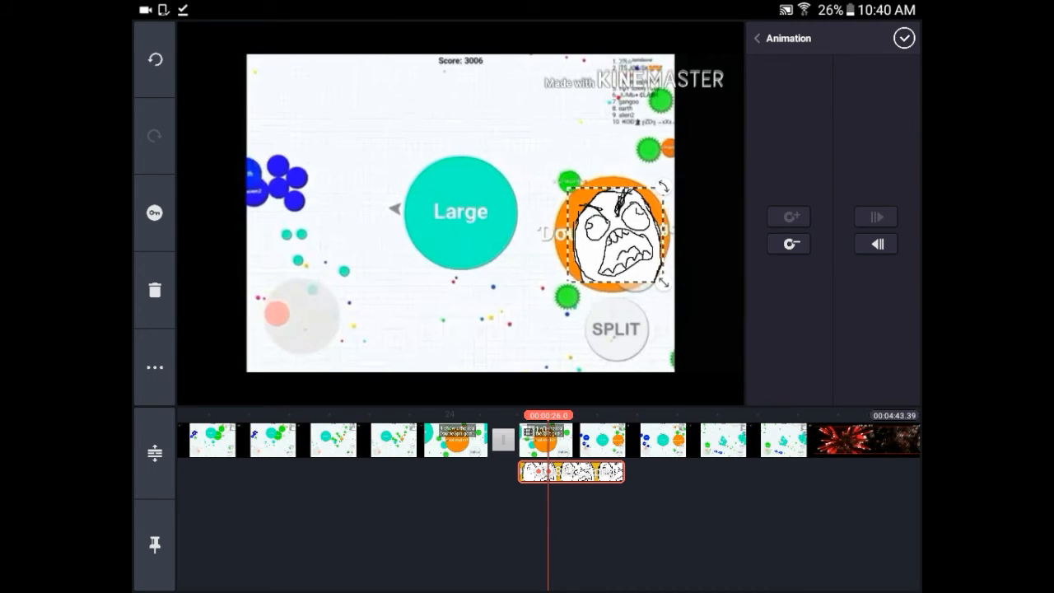
click(903, 38)
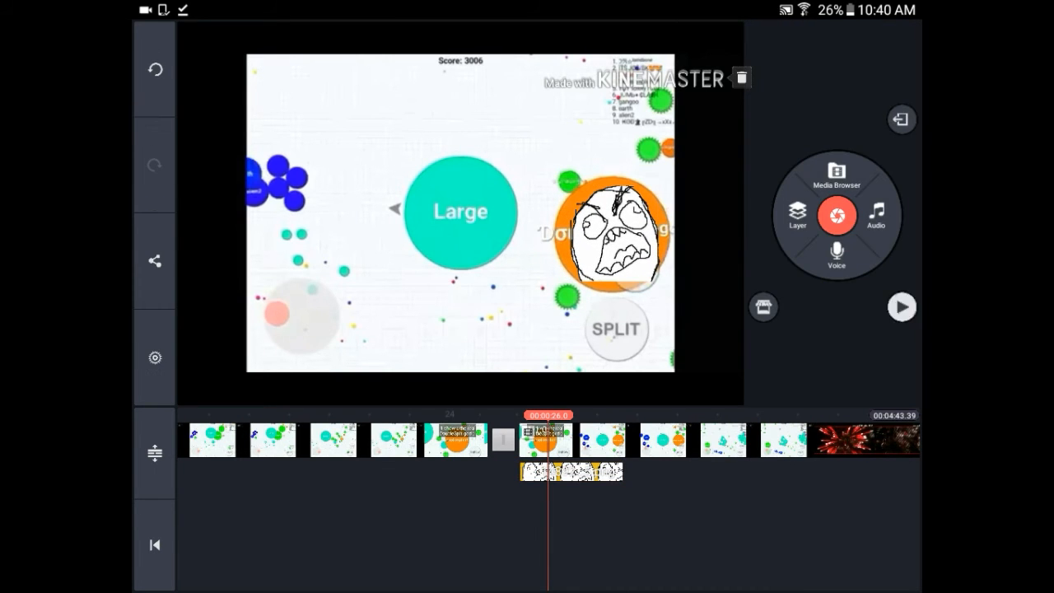